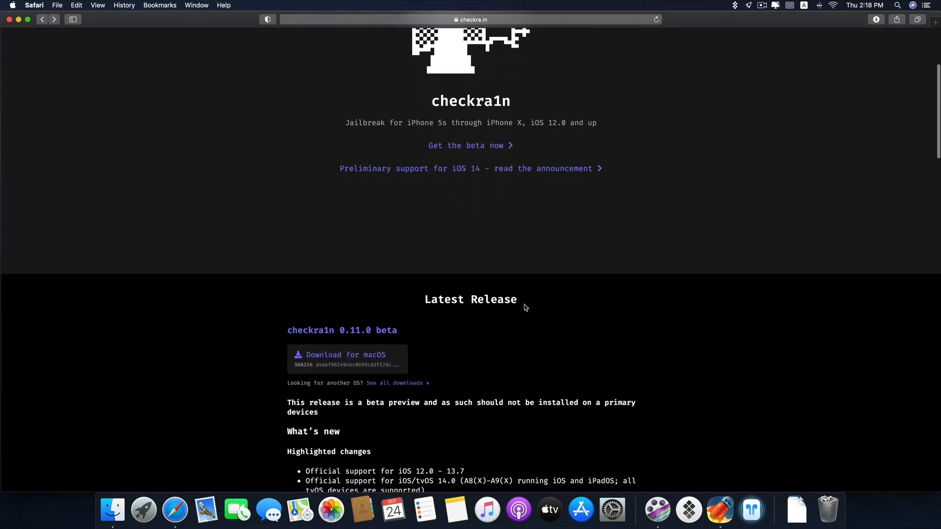
- Skim the checkra1n 0.11.0 beta release notes on checkra.in, then switch to Finder
{"action": "scroll", "scroll_direction": "down", "scroll_amount": 3}
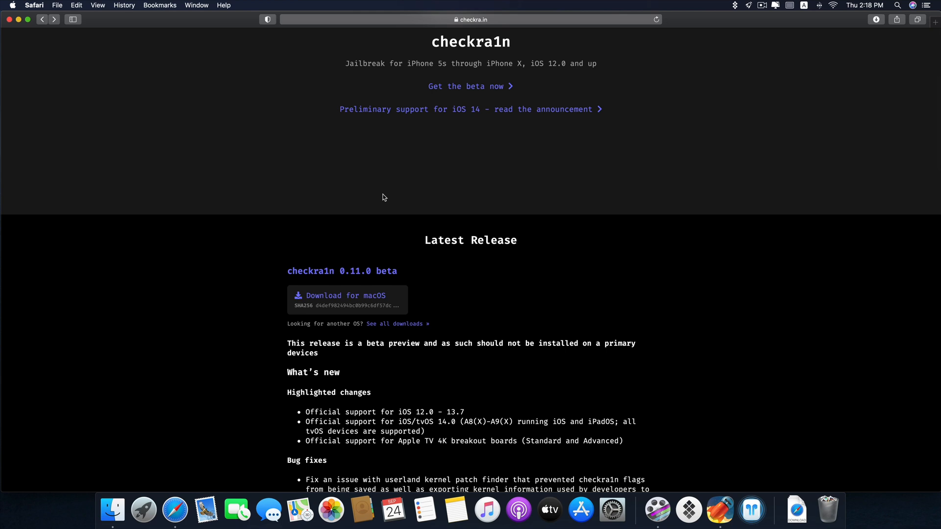
{"action": "mouse_move", "coordinate": [481, 202]}
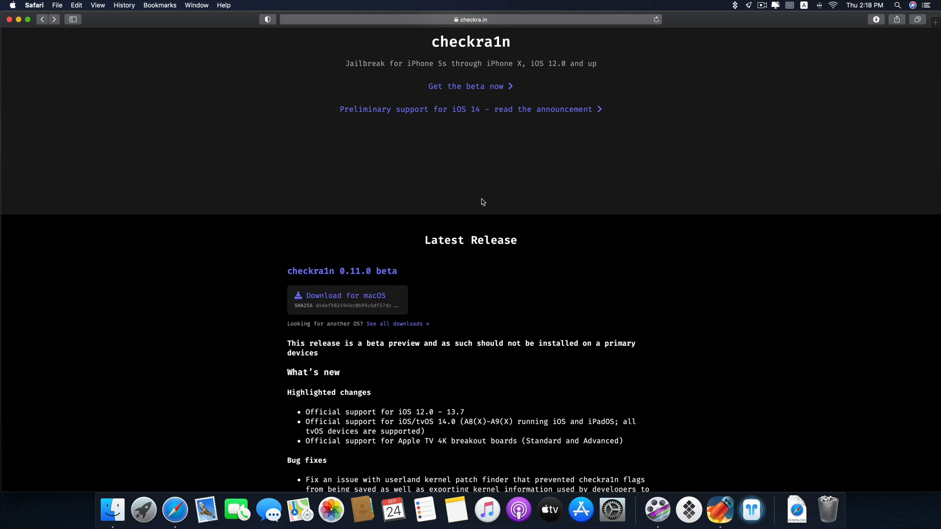
{"action": "mouse_move", "coordinate": [516, 273]}
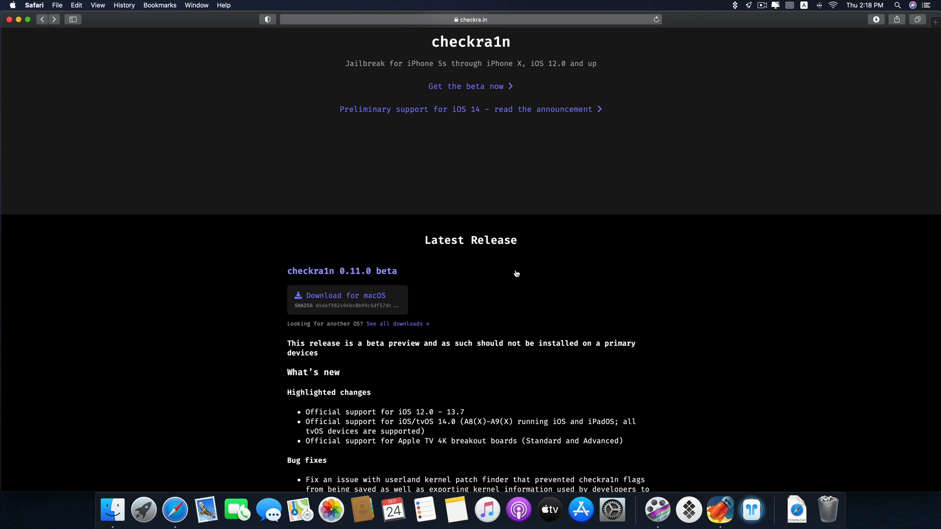
{"action": "scroll", "scroll_direction": "up", "scroll_amount": 3}
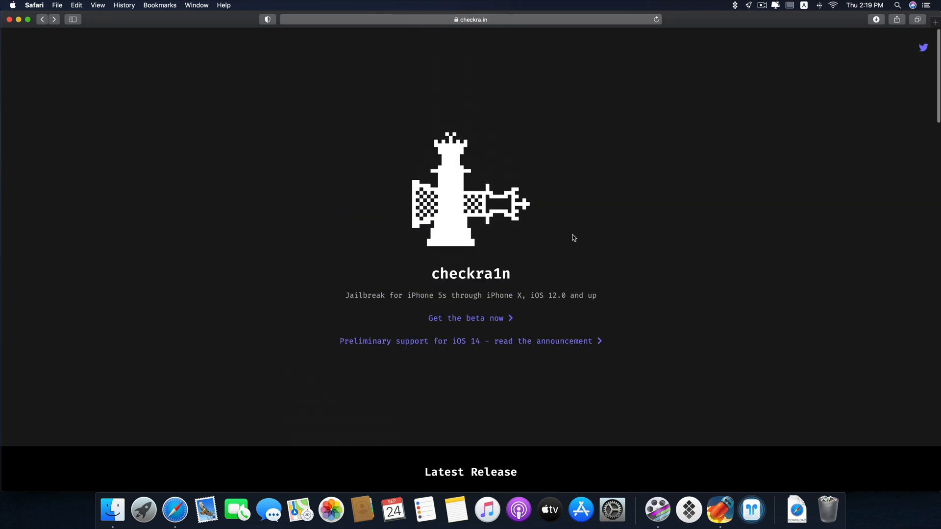
{"action": "scroll", "scroll_direction": "down", "scroll_amount": 3}
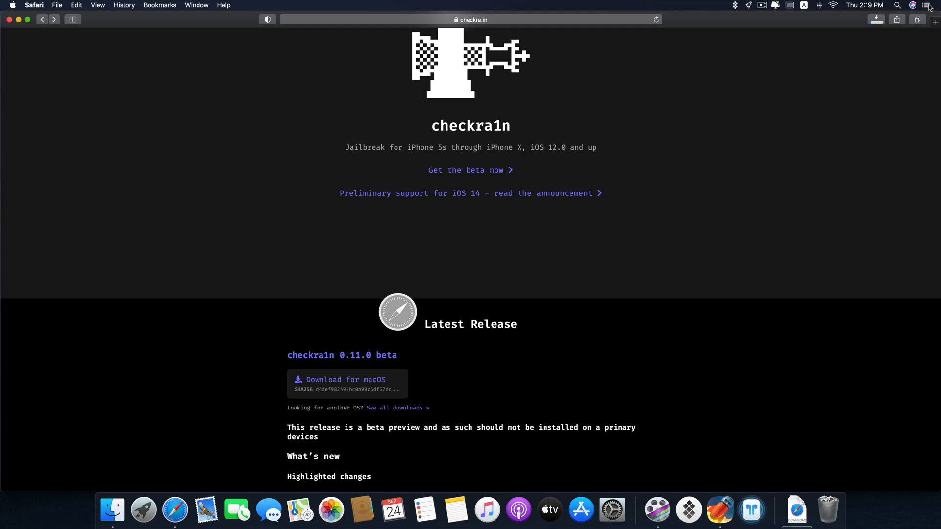
{"action": "left_click", "coordinate": [875, 20]}
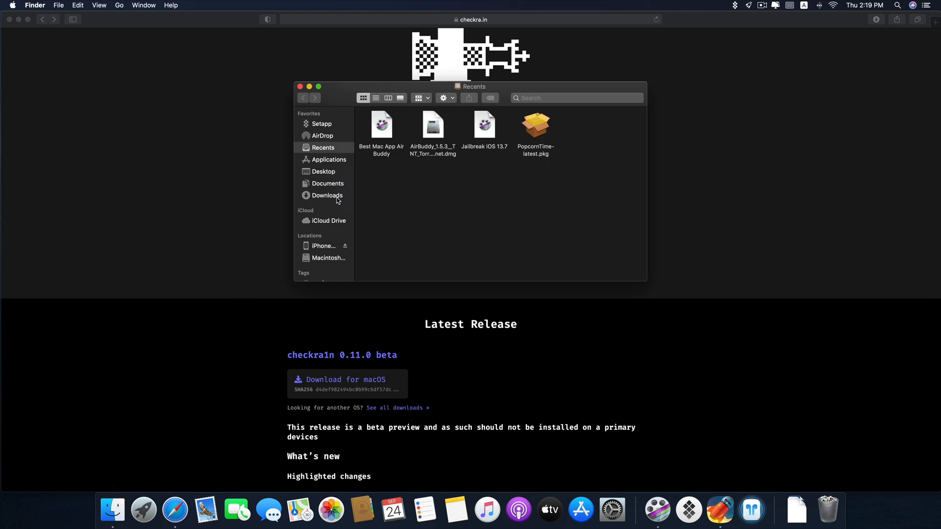
- From Downloads, mount checkra1n beta 0.11.0.dmg and copy checkra1n into Applications, replacing the old copy
{"action": "left_click", "coordinate": [326, 195]}
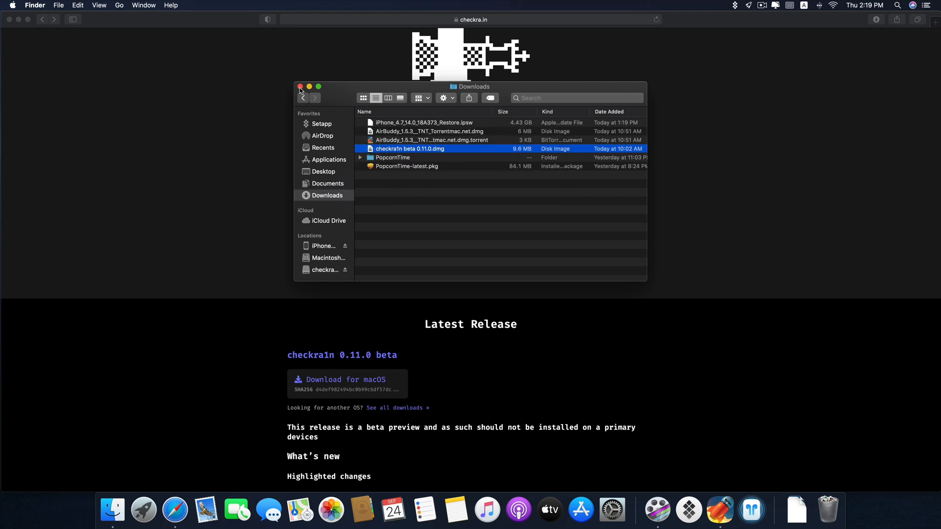
{"action": "double_click", "coordinate": [409, 148]}
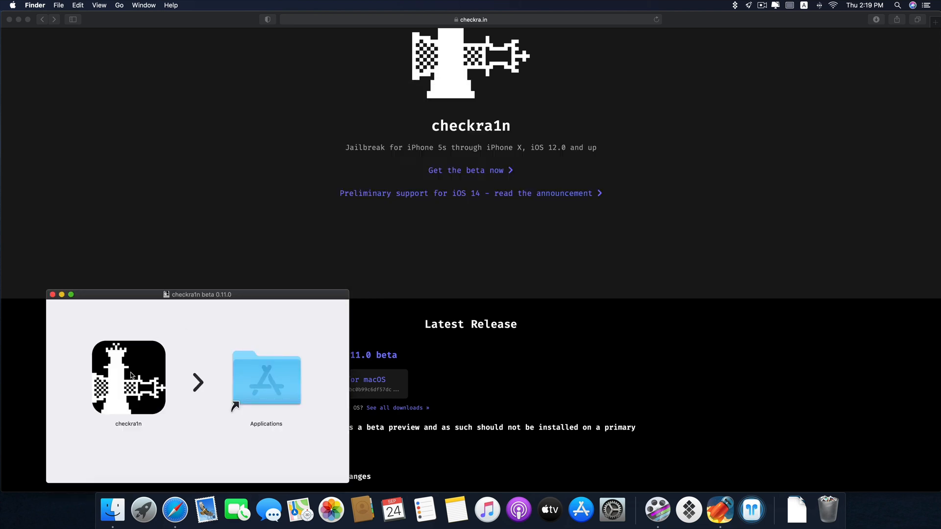
{"action": "left_click_drag", "start_coordinate": [127, 377], "coordinate": [266, 376]}
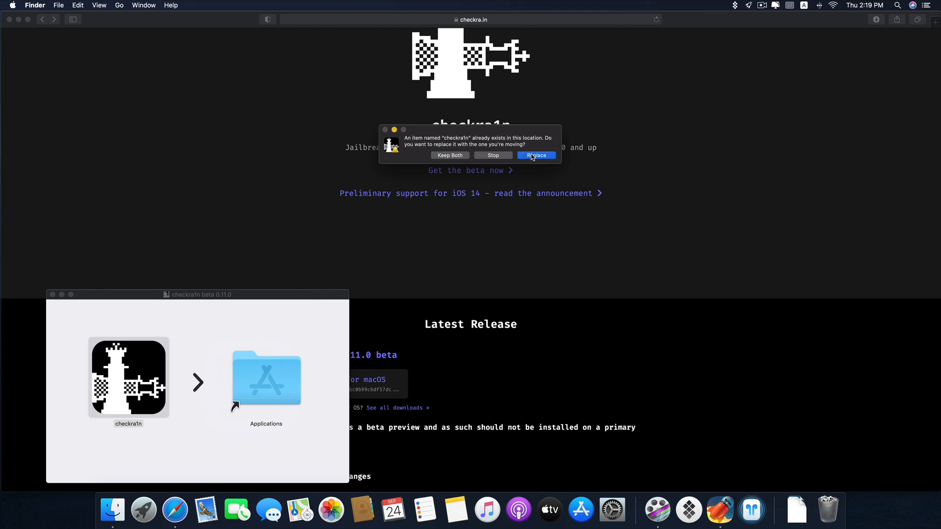
{"action": "left_click", "coordinate": [535, 156]}
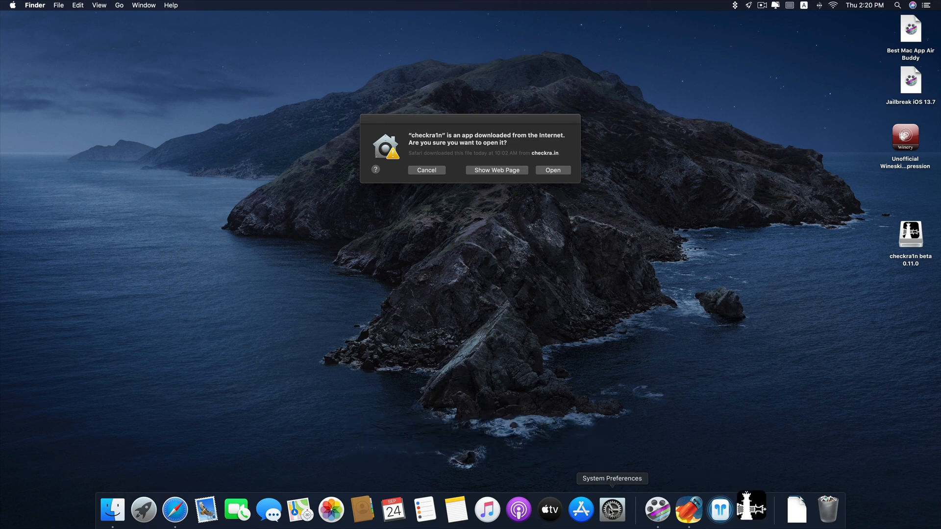
- Allow the downloaded checkra1n app past Gatekeeper and dismiss System Preferences
{"action": "left_click", "coordinate": [612, 510]}
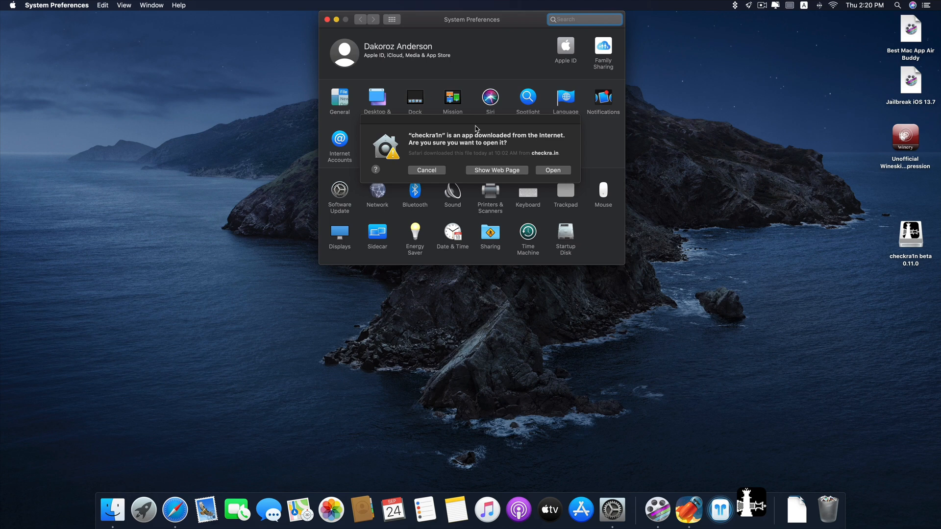
{"action": "left_click", "coordinate": [551, 170]}
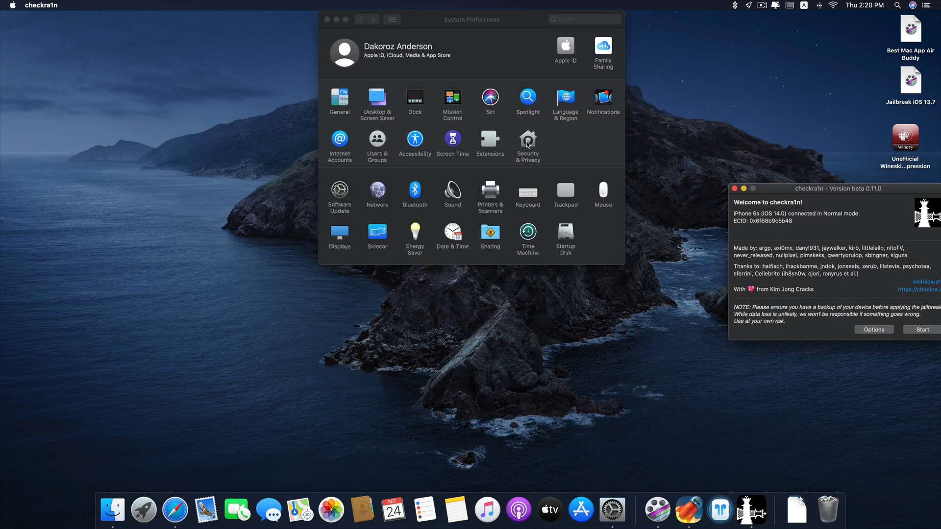
{"action": "left_click", "coordinate": [527, 142]}
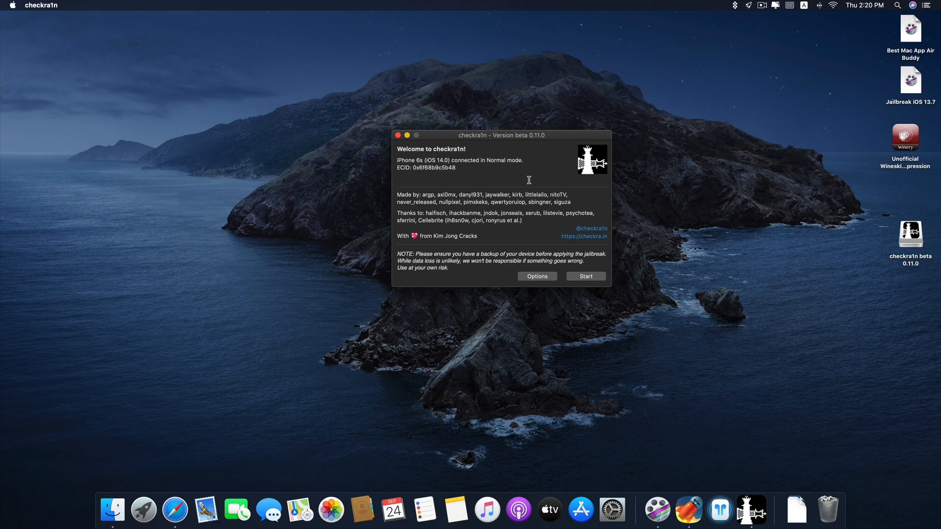
{"action": "mouse_move", "coordinate": [554, 201]}
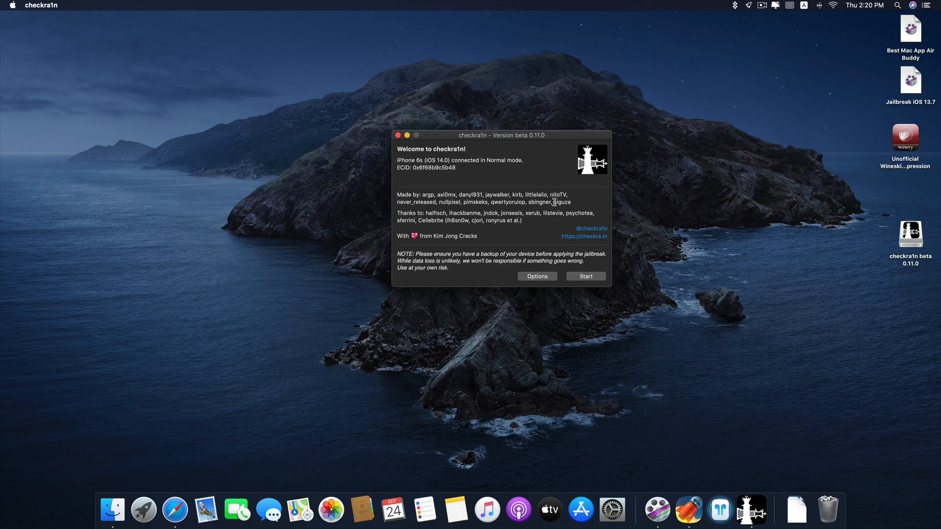
- Start the jailbreak and follow the guided button countdown to put the iPhone 6s into DFU mode
{"action": "left_click", "coordinate": [585, 276]}
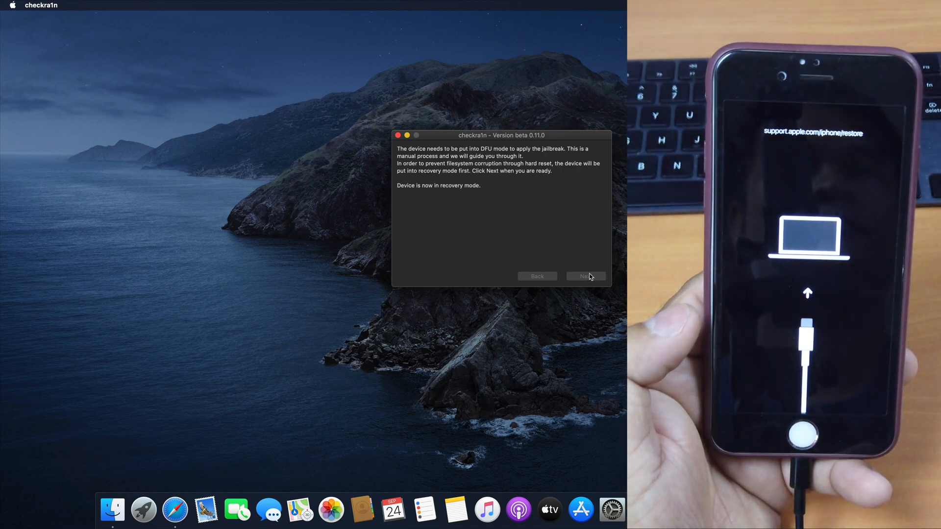
{"action": "left_click", "coordinate": [585, 276]}
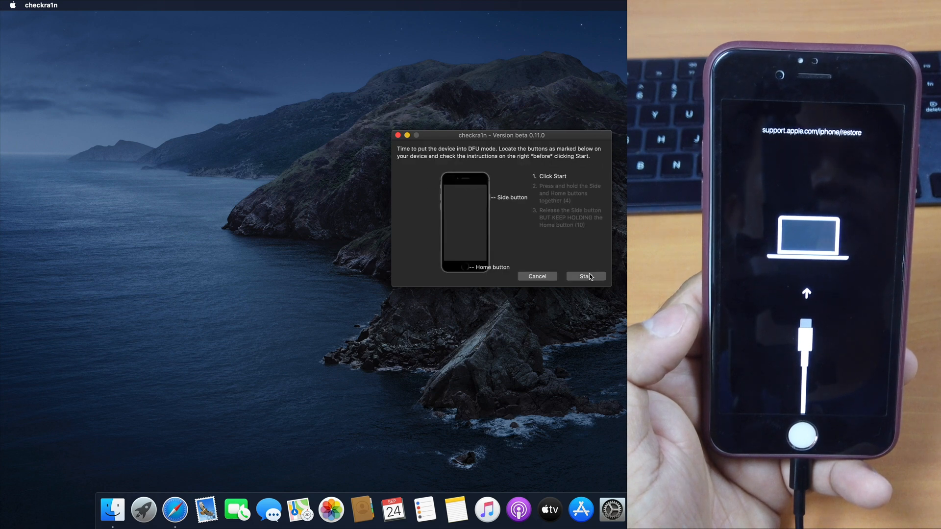
{"action": "mouse_move", "coordinate": [513, 240]}
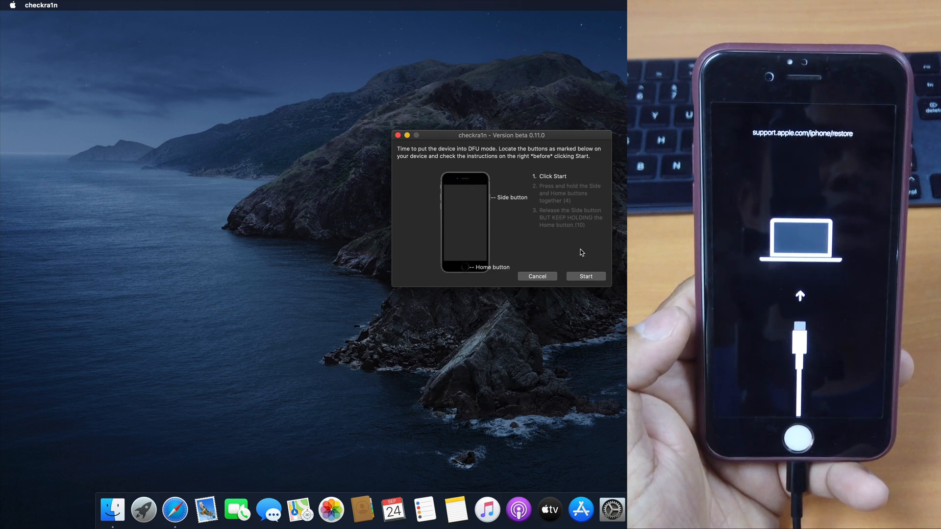
{"action": "left_click", "coordinate": [585, 277]}
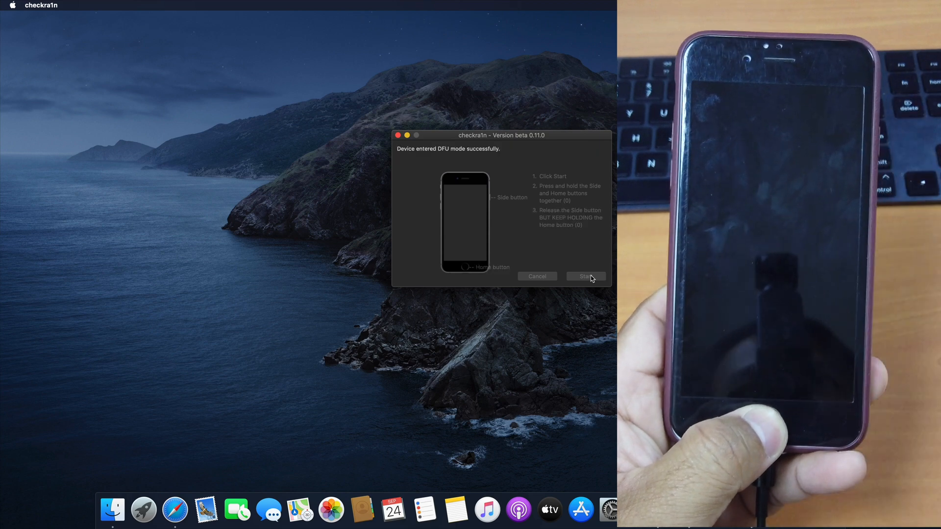
{"action": "left_click", "coordinate": [585, 276]}
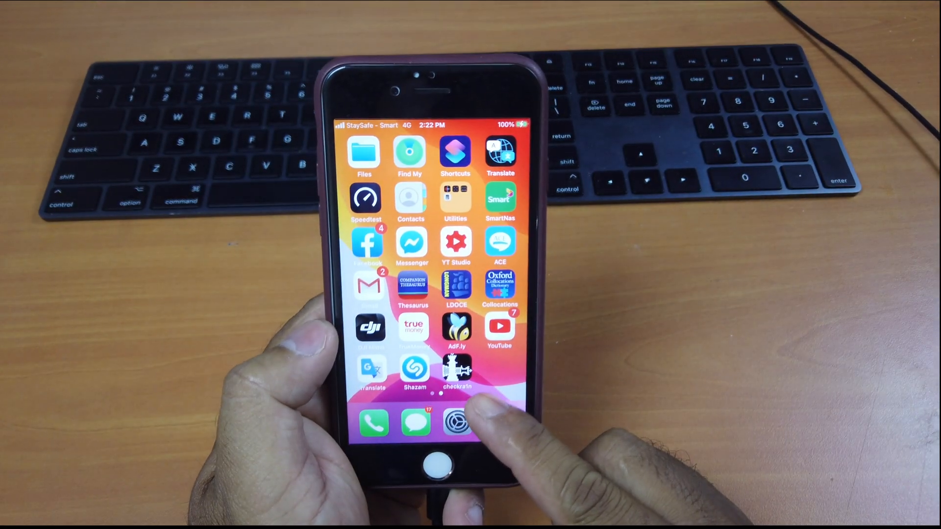
- Launch the checkra1n Loader on the iPhone and install Cydia from it
{"action": "left_click", "coordinate": [456, 370]}
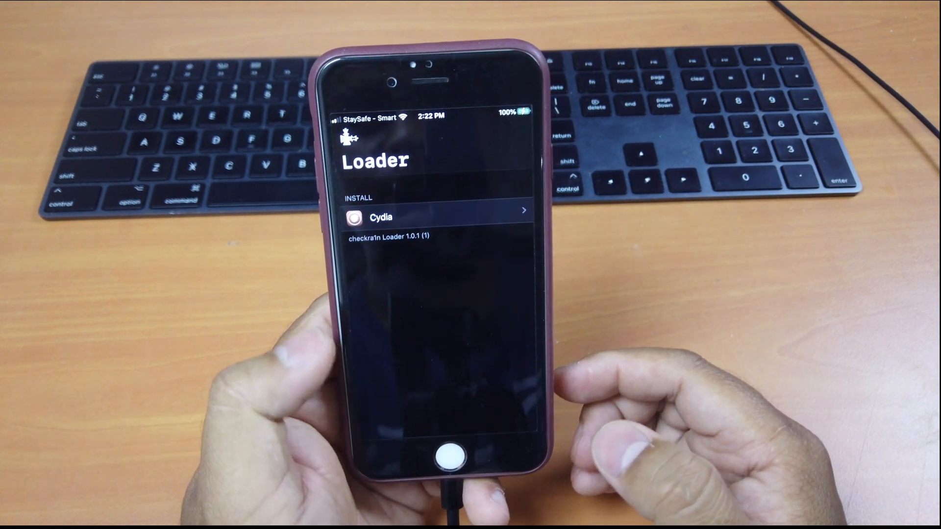
{"action": "left_click", "coordinate": [435, 215]}
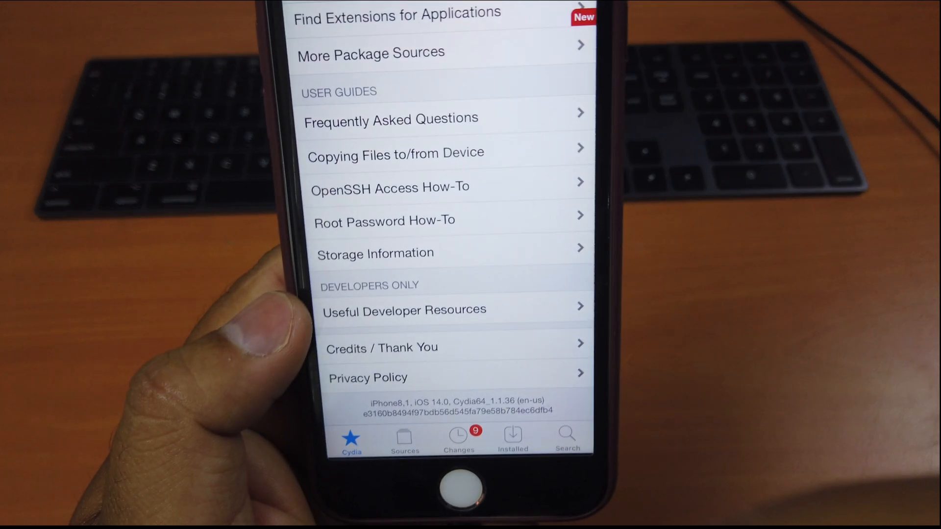
- Go to Cydia's Changes page listing the 9 pending package upgrades
{"action": "scroll", "scroll_direction": "down", "scroll_amount": 3}
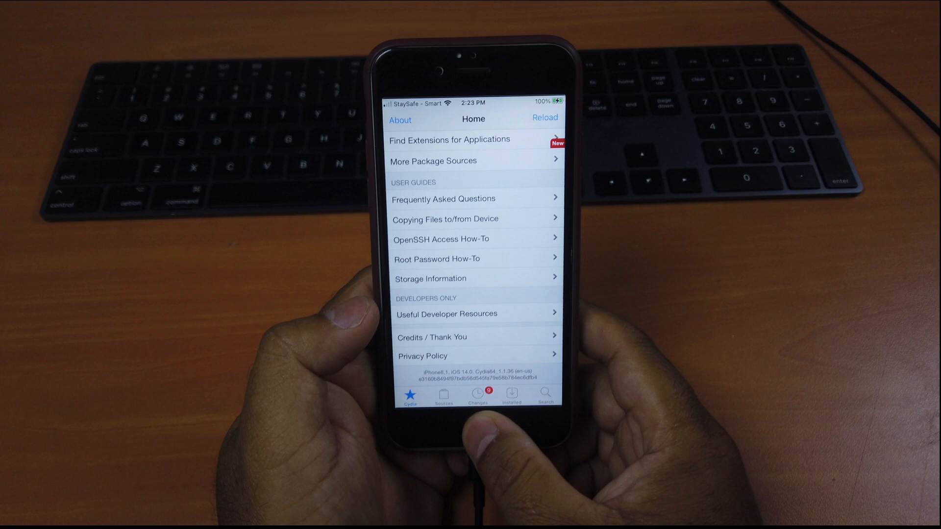
{"action": "left_click", "coordinate": [470, 428]}
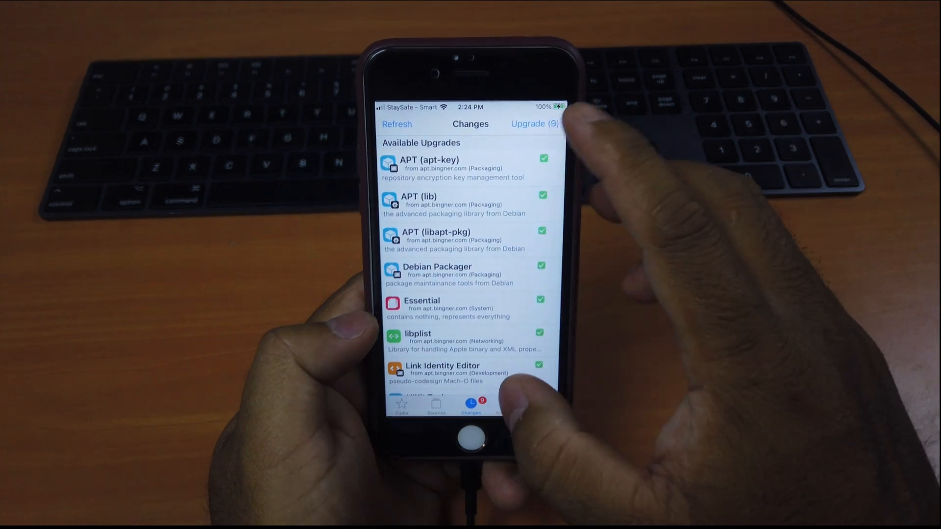
- Queue and confirm all 9 upgrades, then Restart SpringBoard to return to the home screen
{"action": "left_click", "coordinate": [533, 123]}
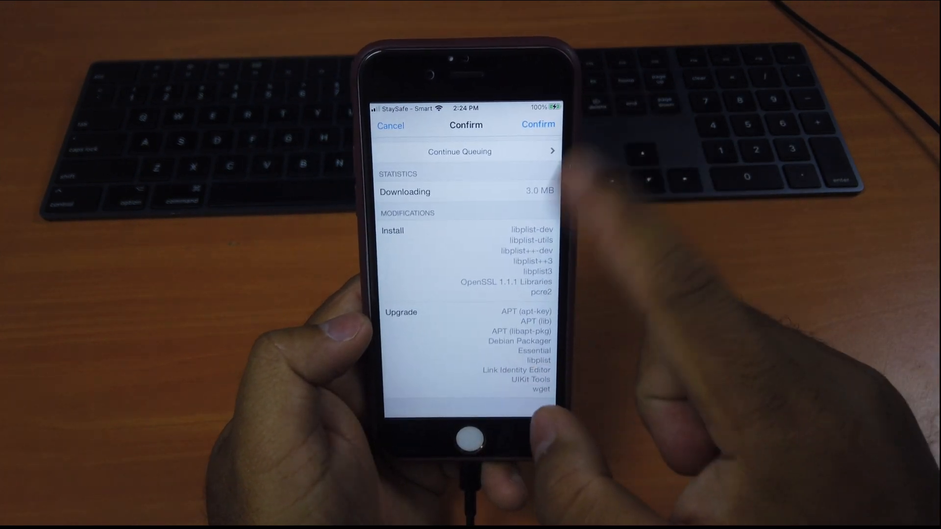
{"action": "left_click", "coordinate": [537, 125]}
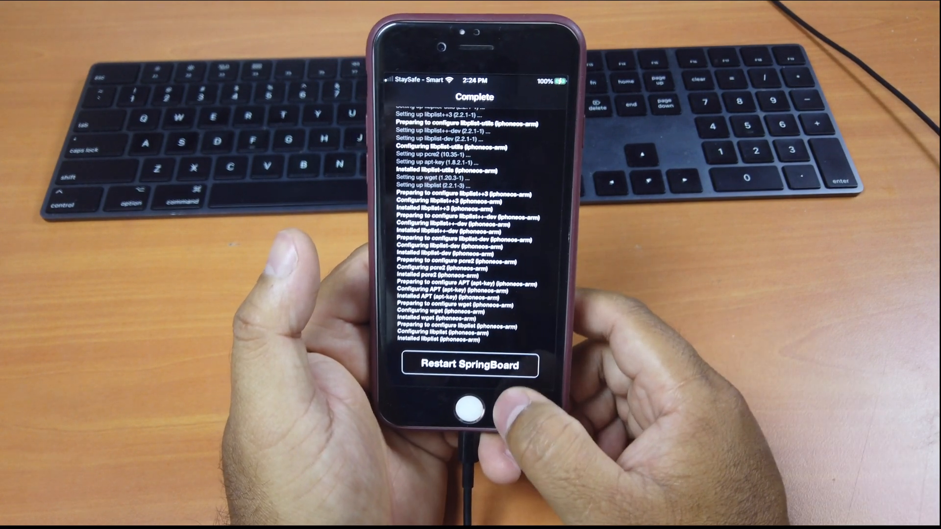
{"action": "left_click", "coordinate": [472, 364]}
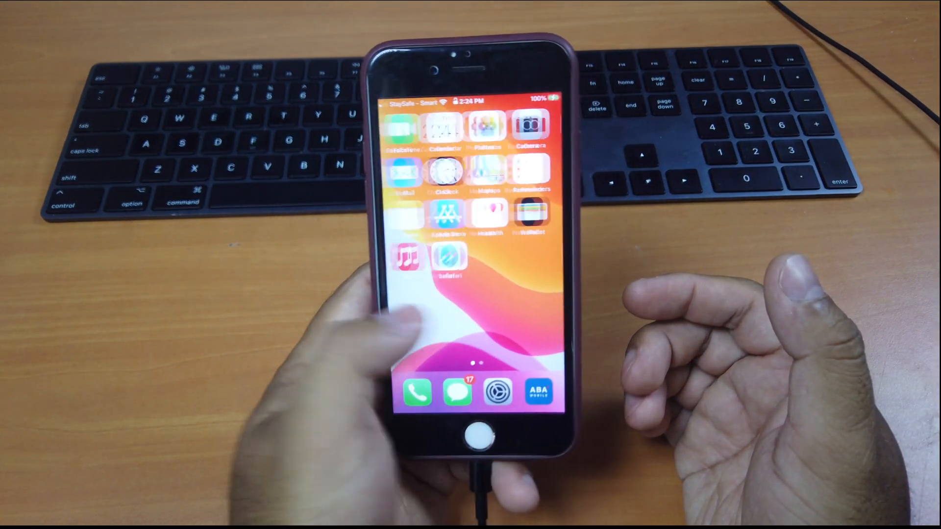
{"action": "scroll", "scroll_direction": "left", "scroll_amount": 3}
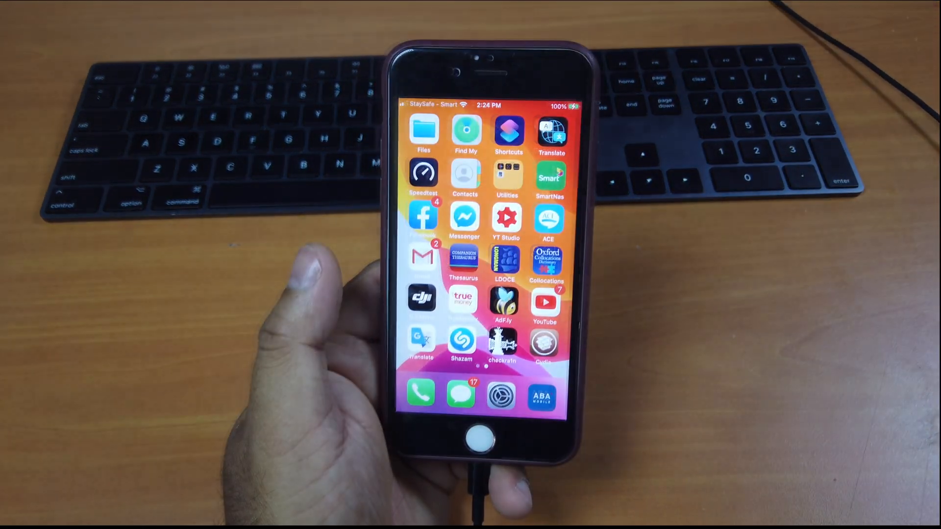